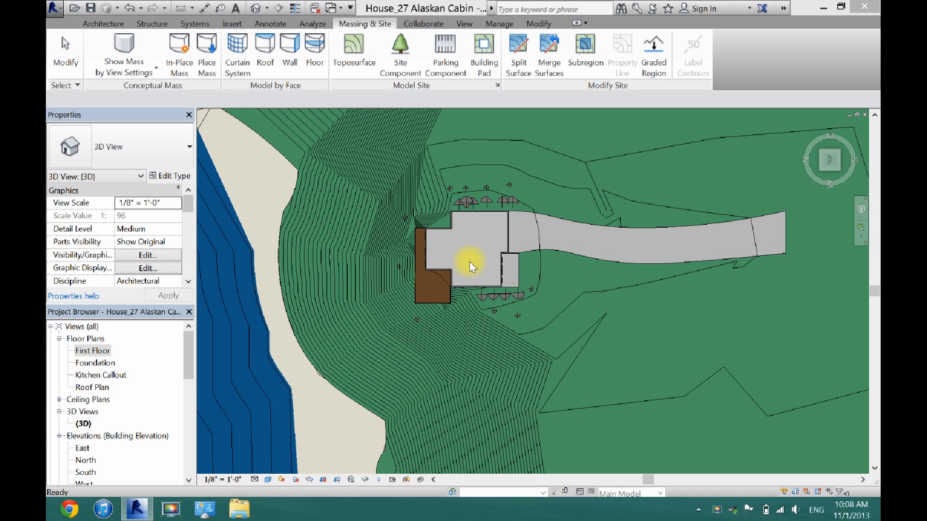
mouse_move(179, 385)
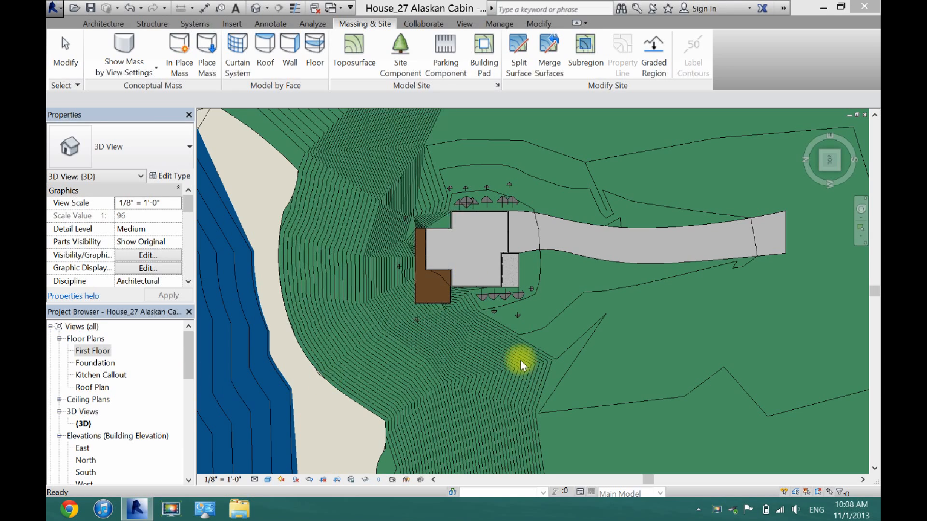
mouse_move(548, 329)
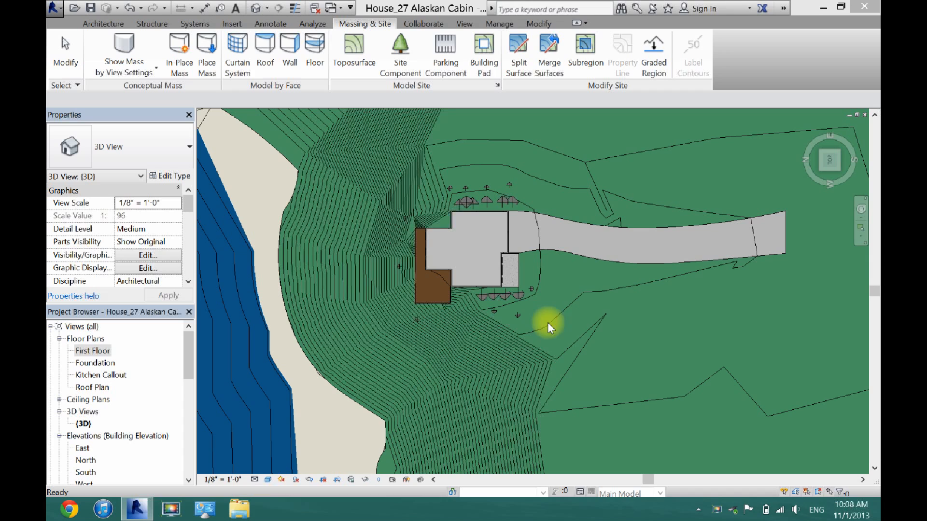
mouse_move(573, 290)
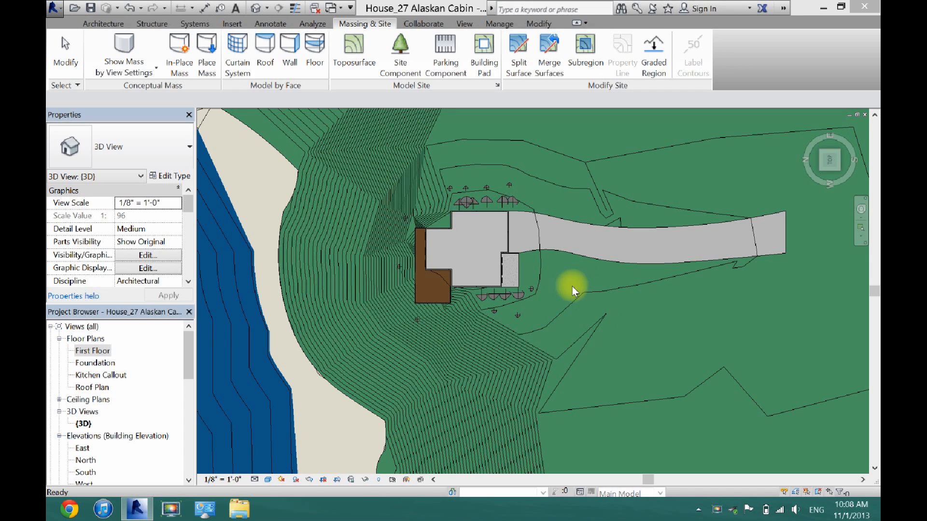
mouse_move(98, 369)
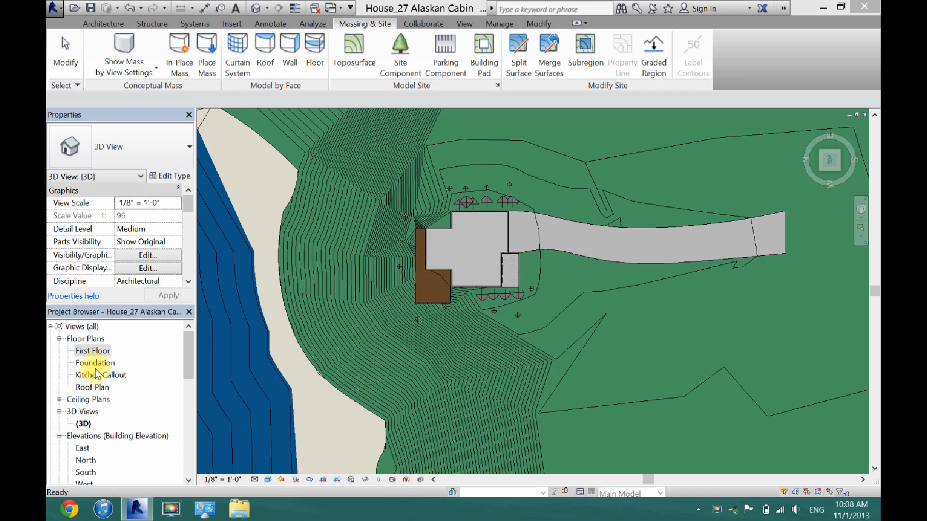
- Open the Foundation plan and set First Floor as its underlay in Properties
double_click(95, 362)
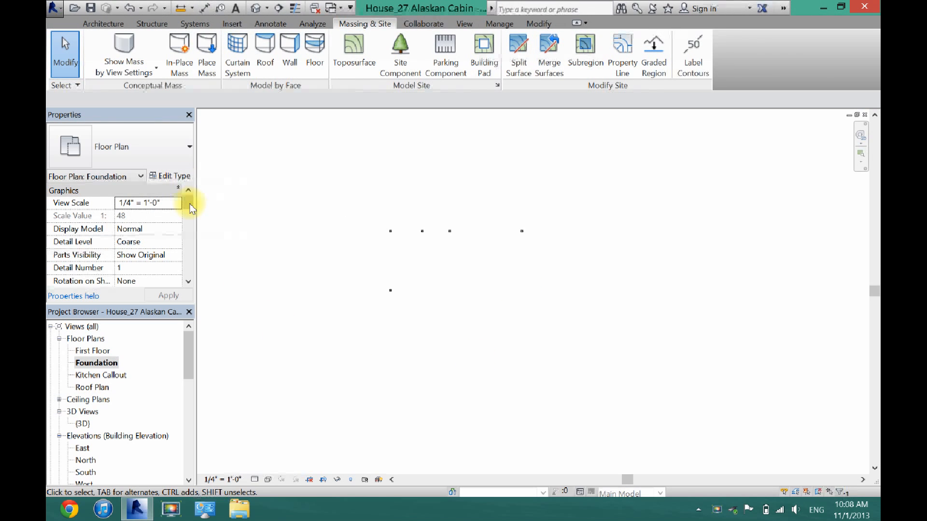
right_click(186, 203)
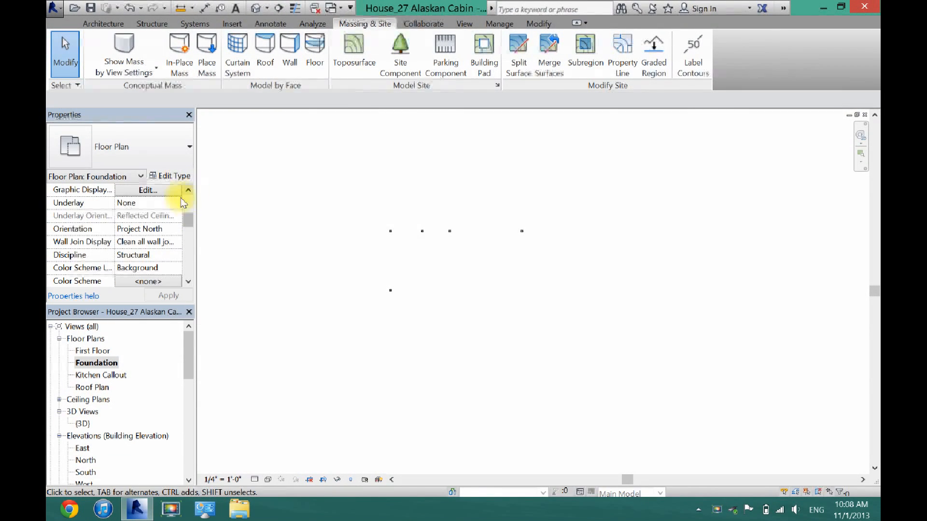
left_click(177, 203)
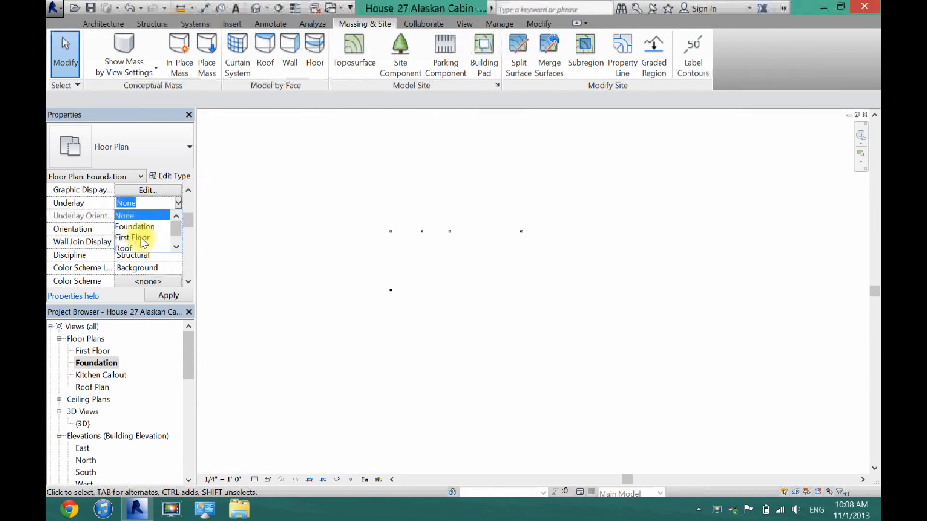
left_click(133, 237)
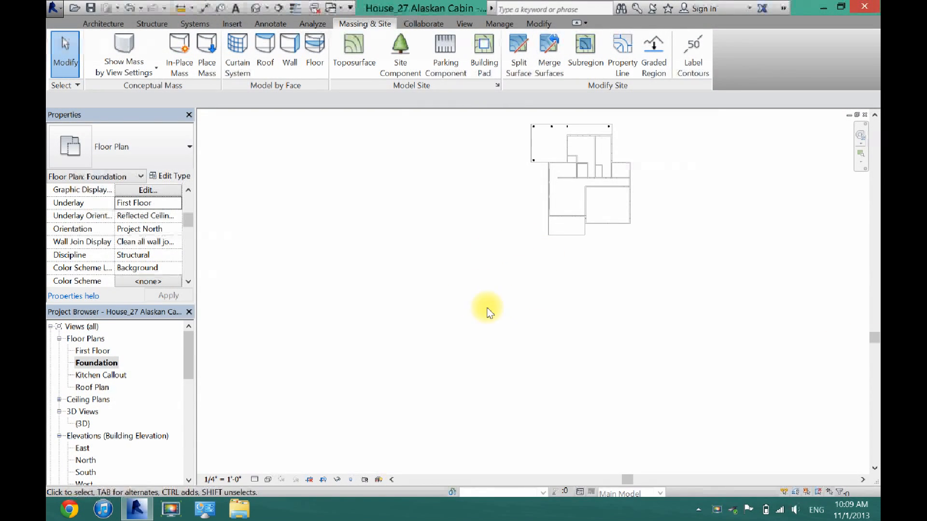
mouse_move(103, 23)
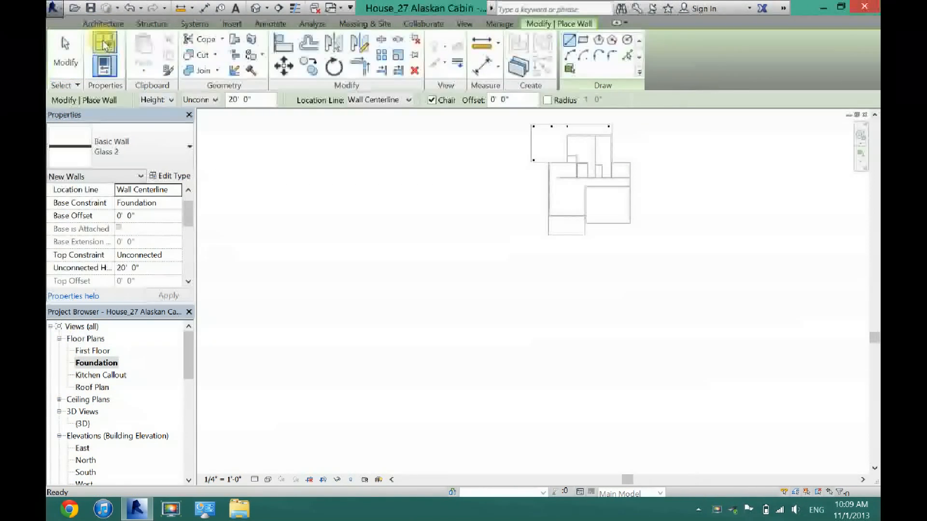
- Draw a circular Generic - 8" wall on Foundation with its Top Constraint set to a level
left_click(190, 146)
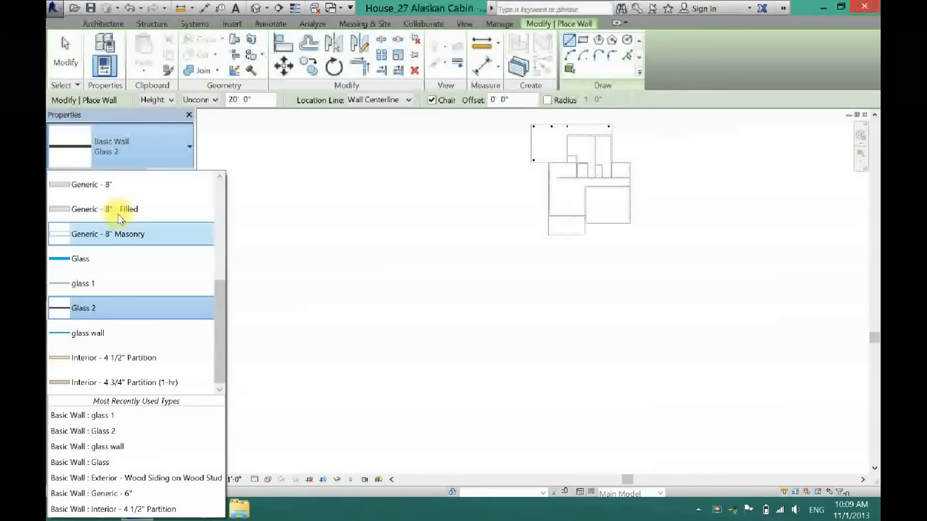
left_click(92, 184)
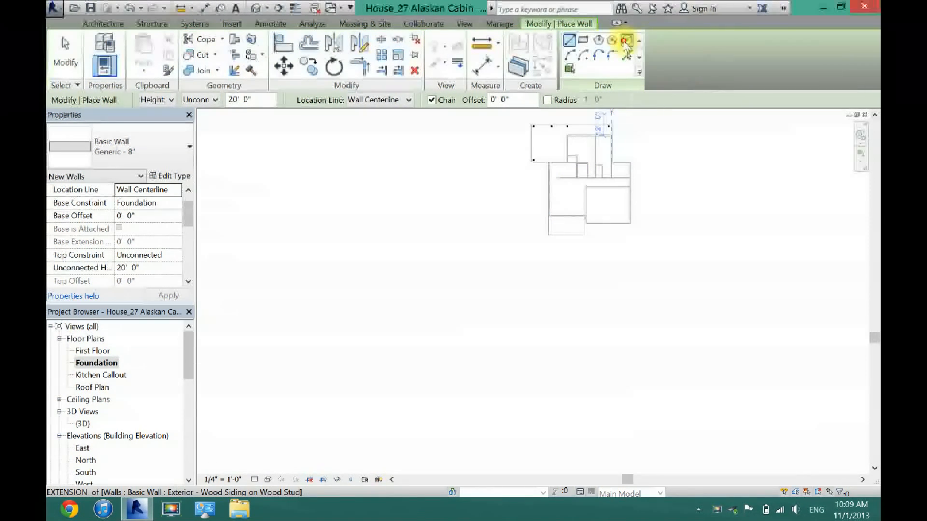
left_click(628, 40)
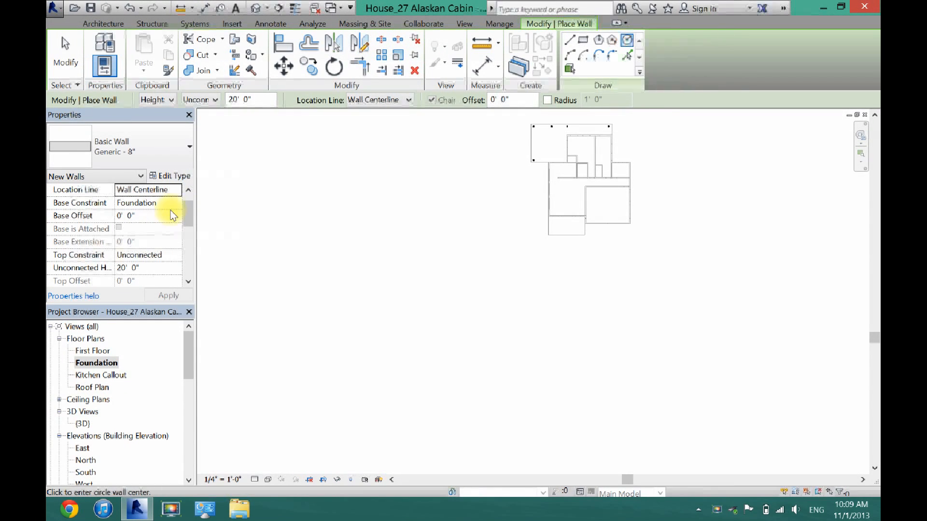
mouse_move(189, 257)
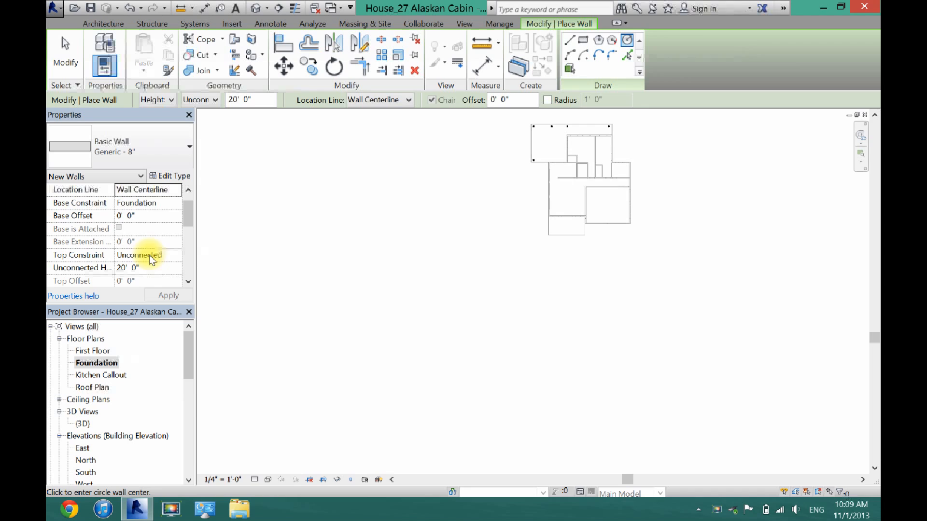
left_click(177, 255)
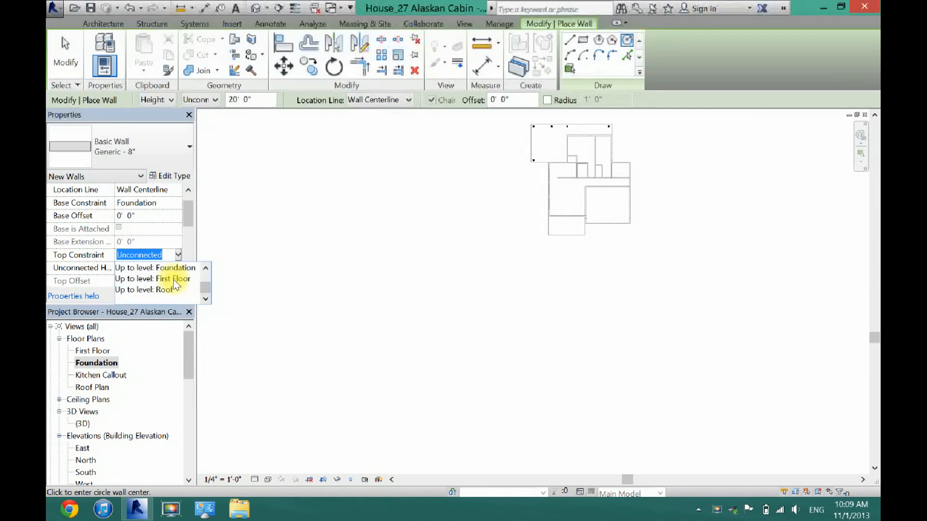
left_click(167, 278)
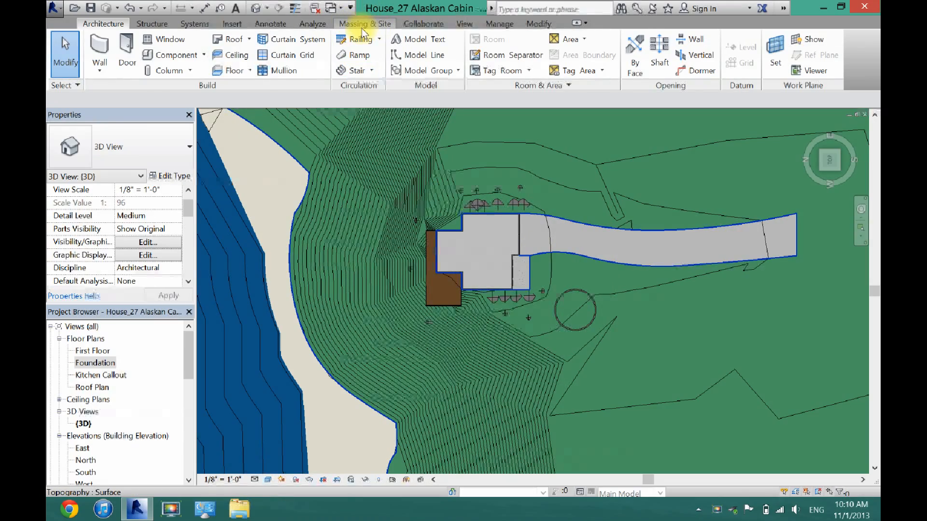
- Split the toposurface using Pick Walls on the circular pool wall as the boundary
left_click(364, 23)
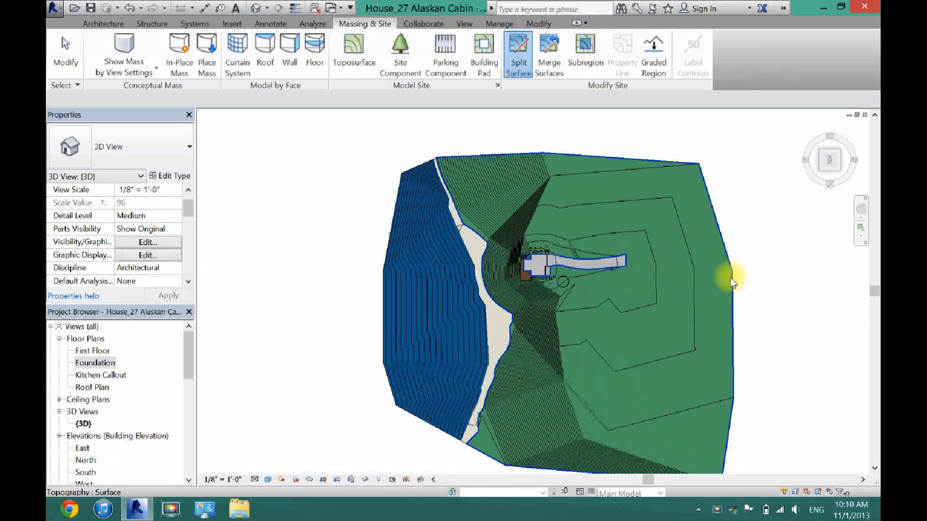
left_click(517, 50)
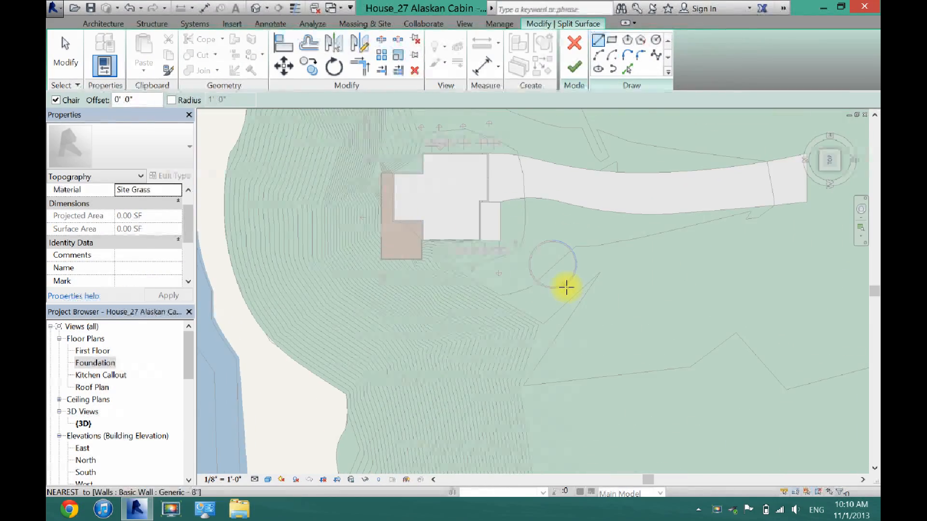
left_click(624, 56)
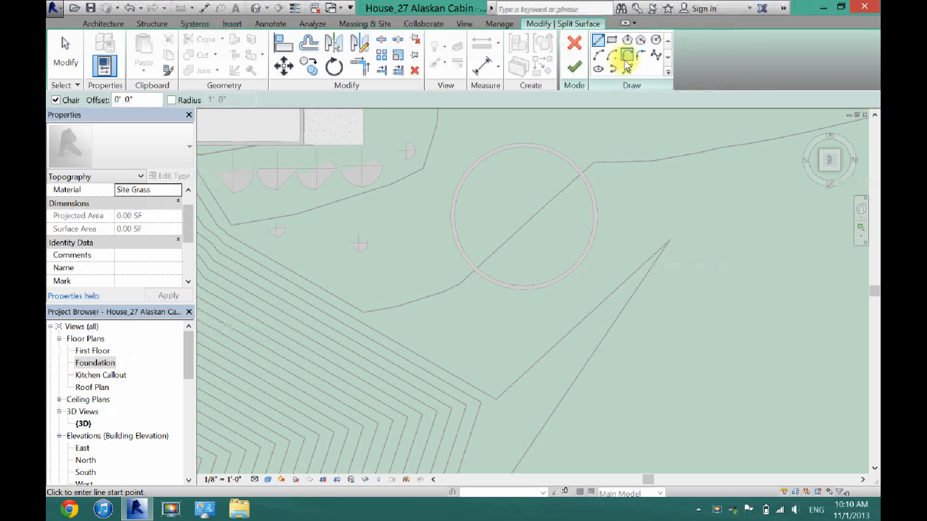
left_click(625, 67)
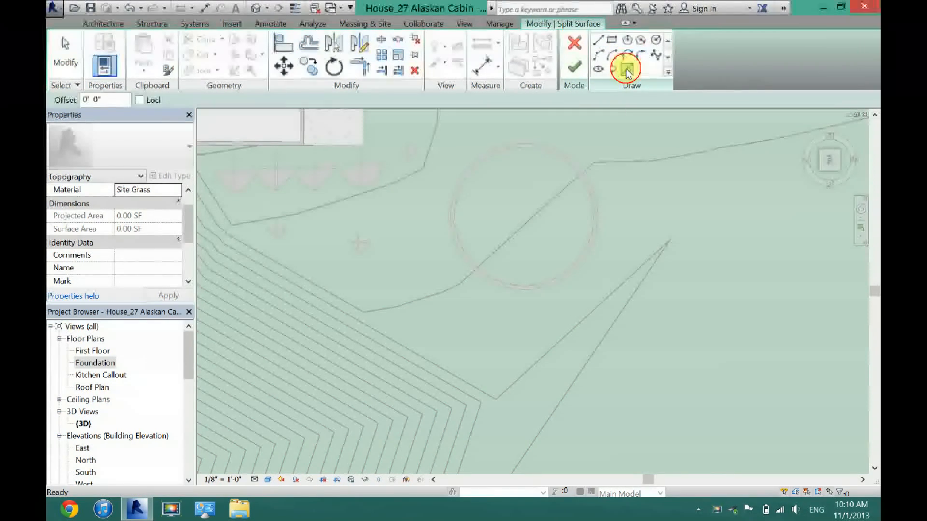
left_click(625, 69)
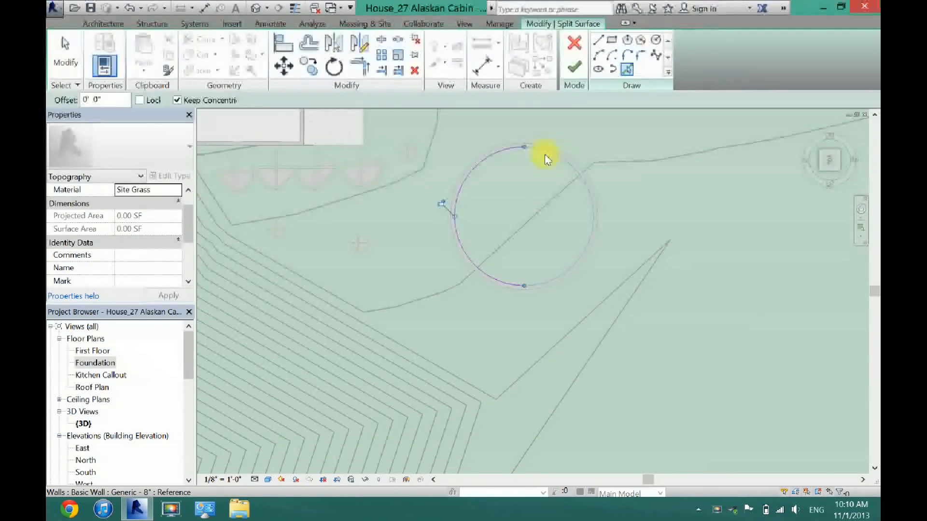
left_click(574, 61)
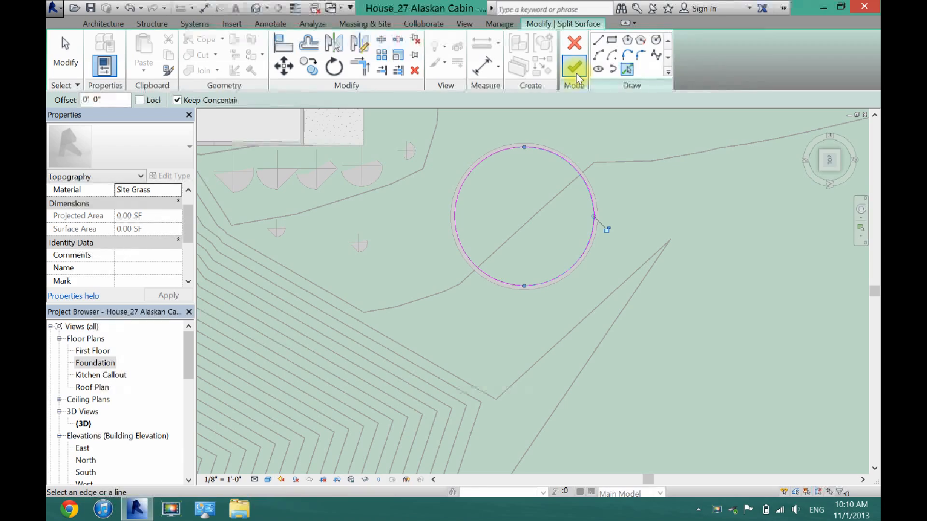
left_click(573, 64)
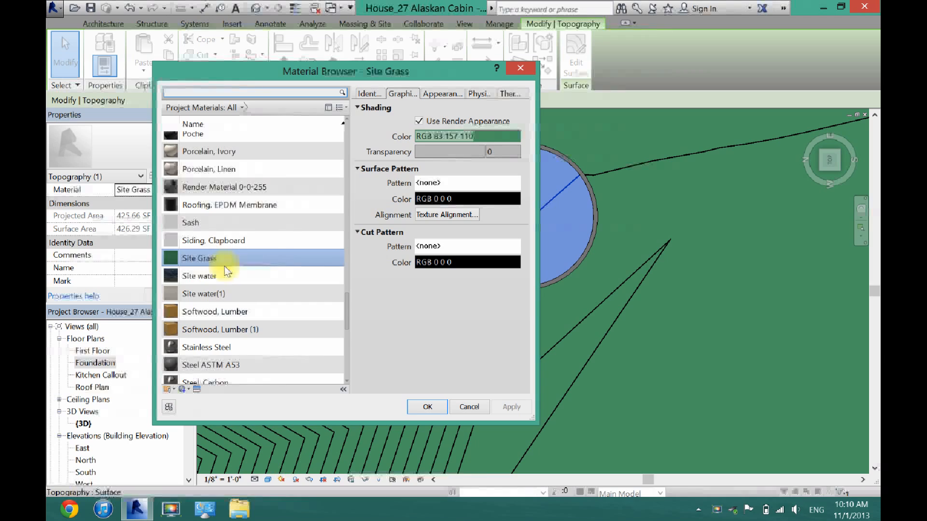
- Assign the Site water material to the circular split surface and select it
left_click(199, 276)
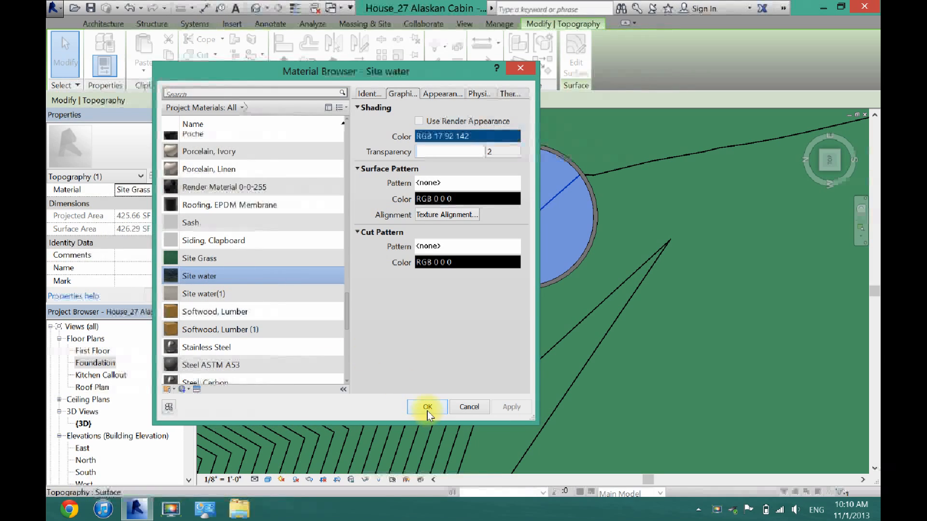
left_click(427, 407)
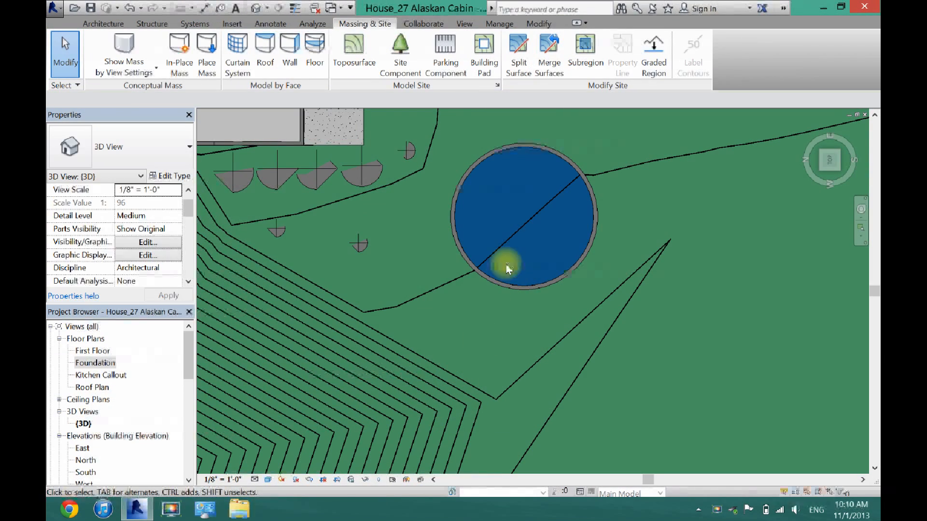
left_click(505, 267)
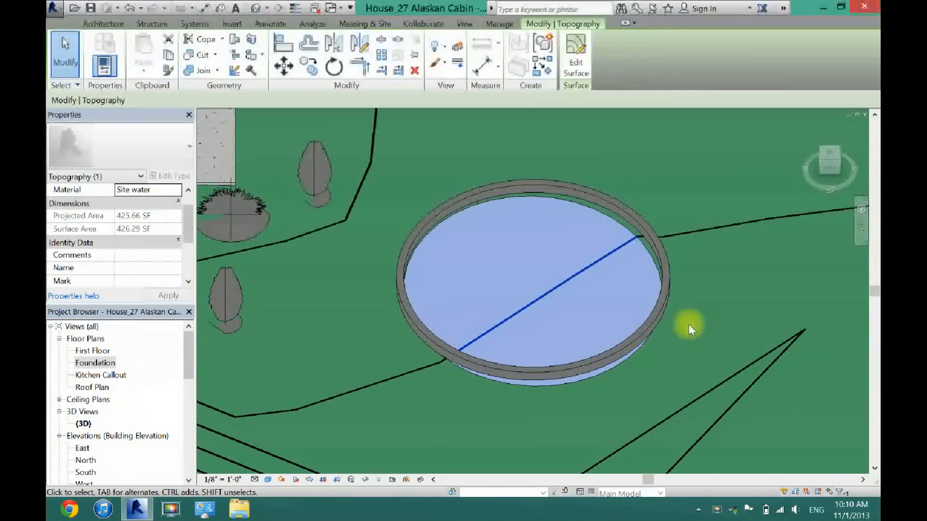
mouse_move(638, 288)
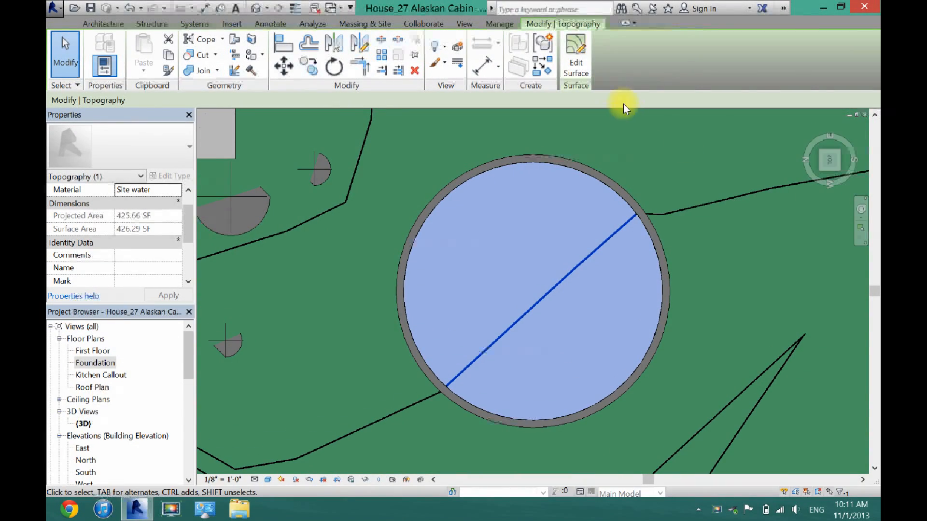
- Adjust the elevation of the water surface's boundary points and finish the surface
left_click(575, 53)
type("-")
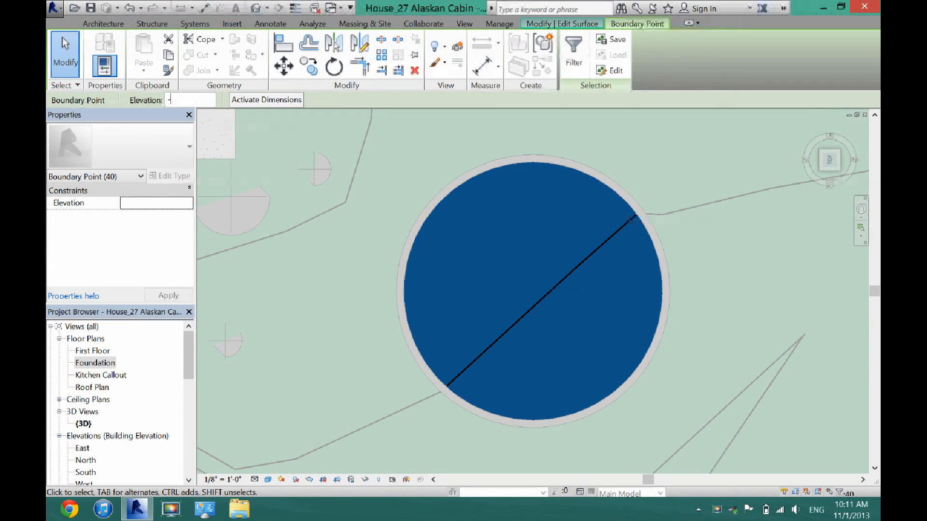
left_click(357, 246)
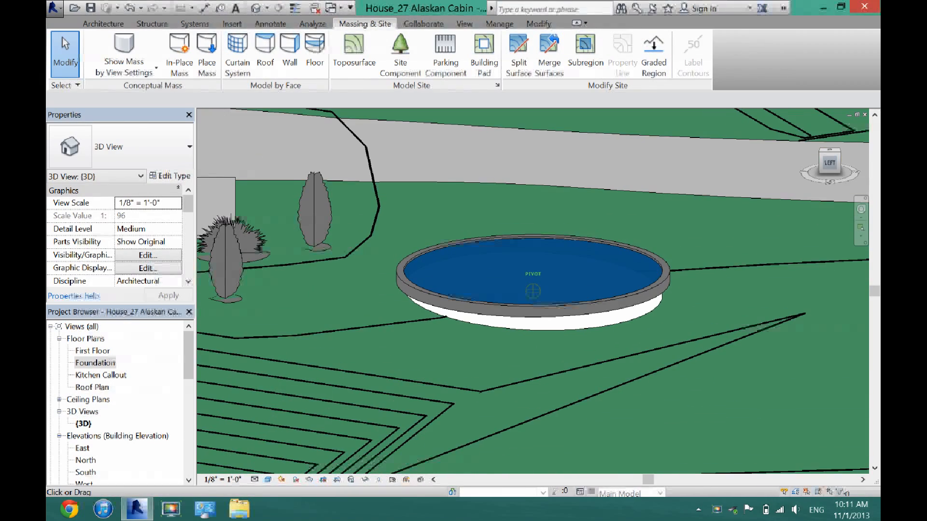
- Give both circular pool walls a Base Offset of -20 ft from Foundation
left_click(580, 316)
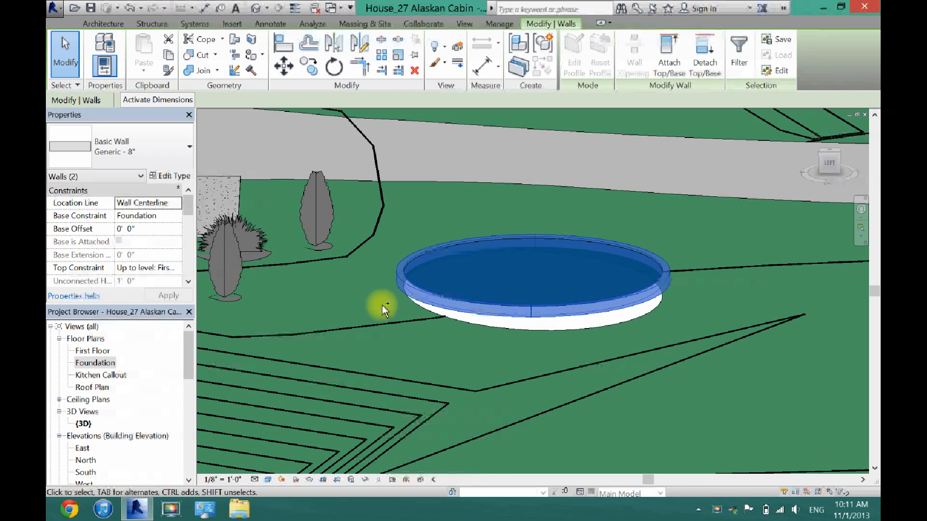
left_click(231, 242)
type("-20")
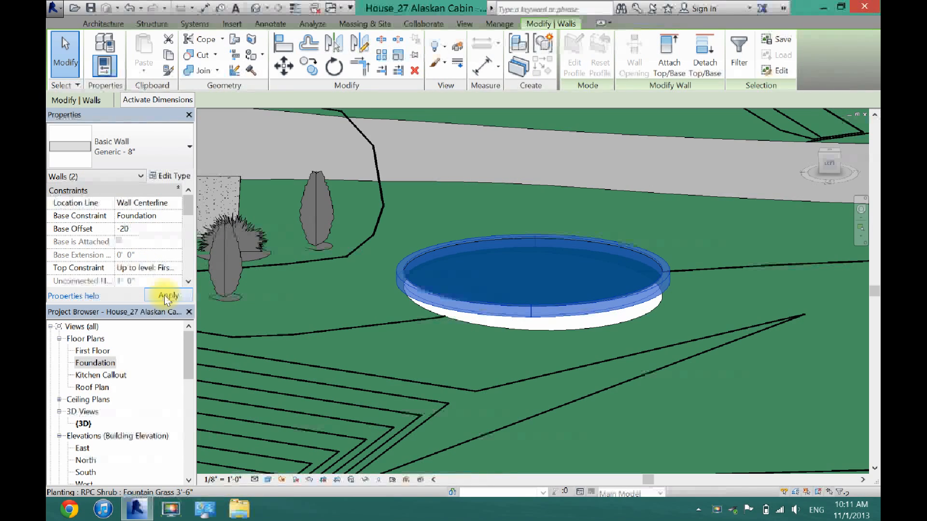
left_click(630, 216)
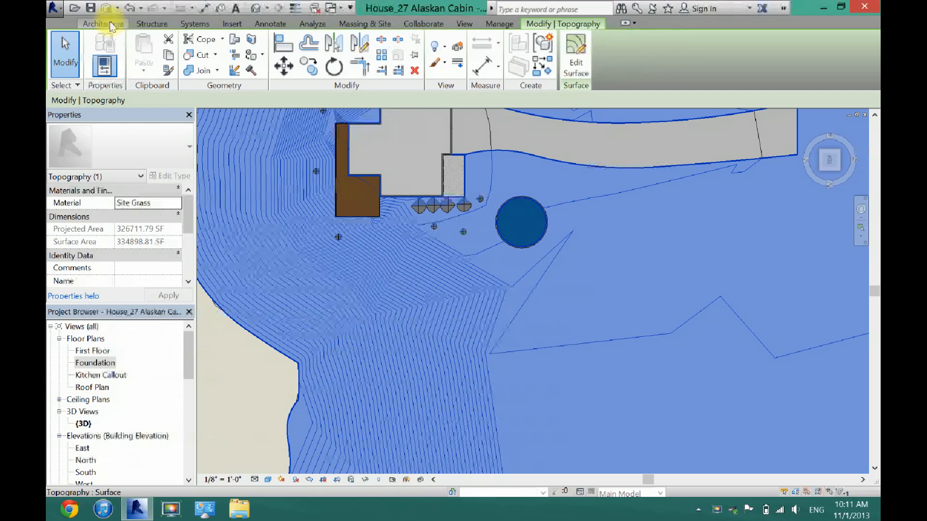
- Create a floor bounded by the circular wall on Foundation at -20 ft Height Offset
left_click(103, 23)
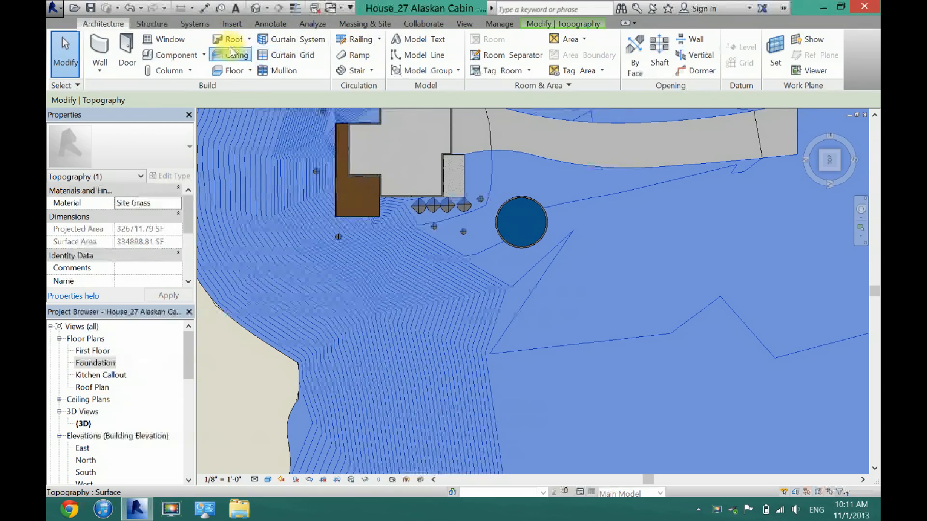
left_click(234, 71)
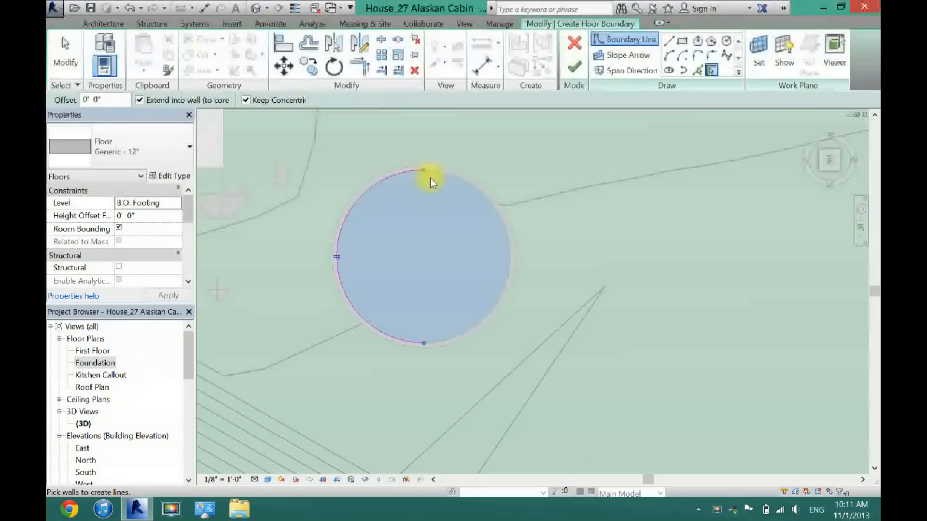
left_click(244, 99)
type("-20")
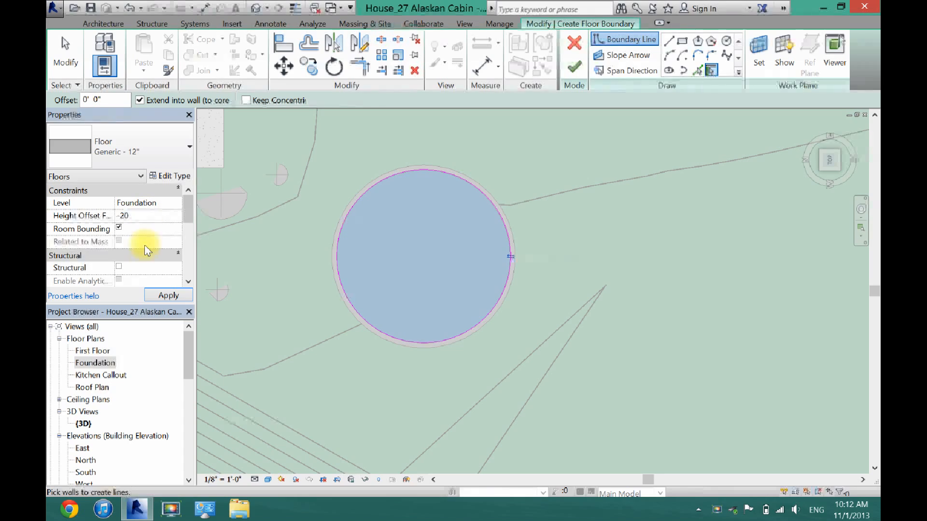
left_click(168, 296)
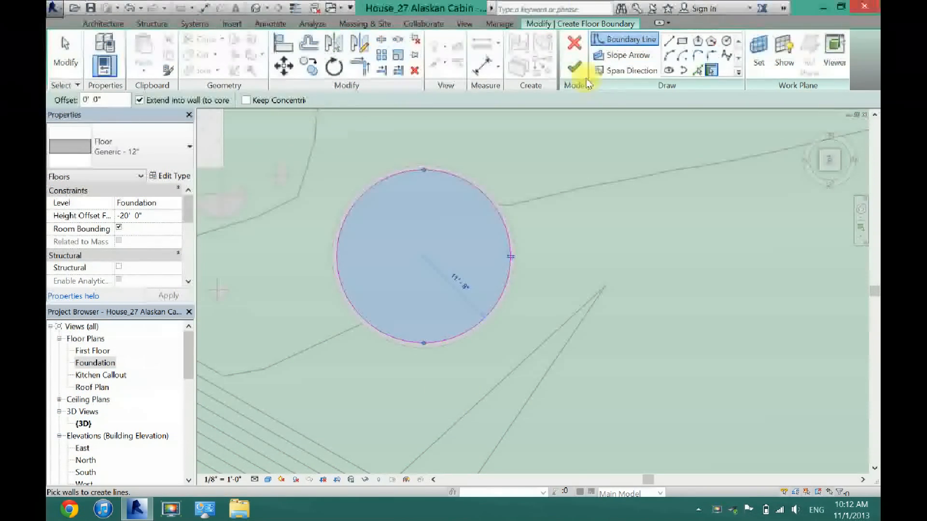
left_click(573, 64)
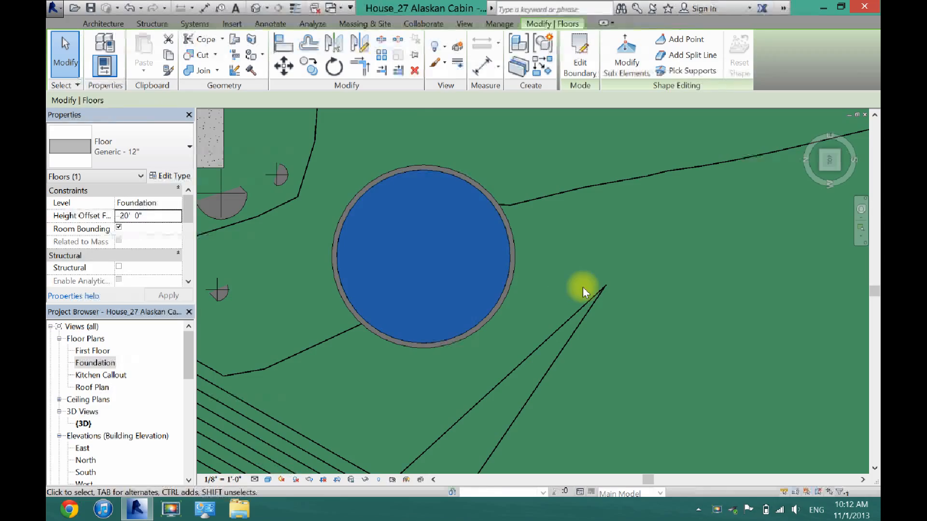